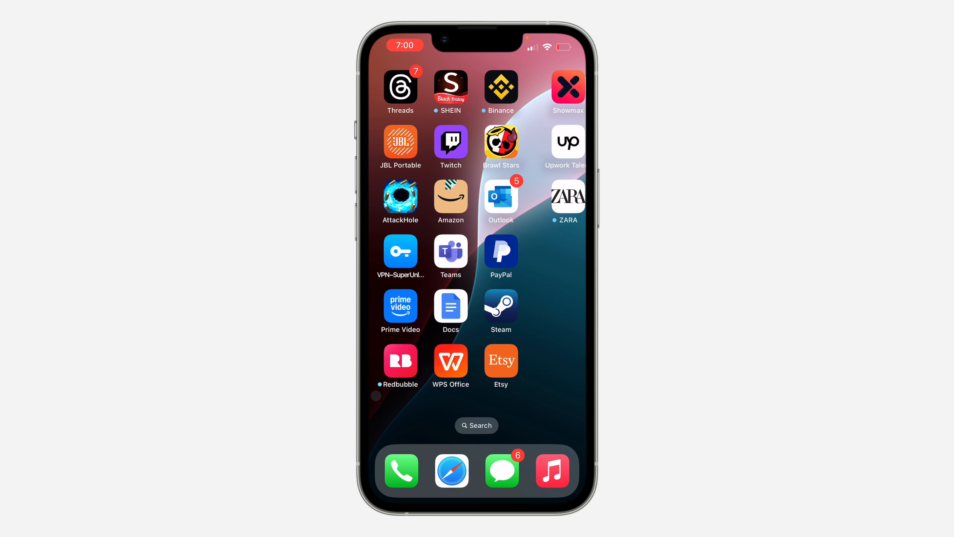
# - Swipe to the Home Screen page containing the eBay icon
pyautogui.hscroll(-3)
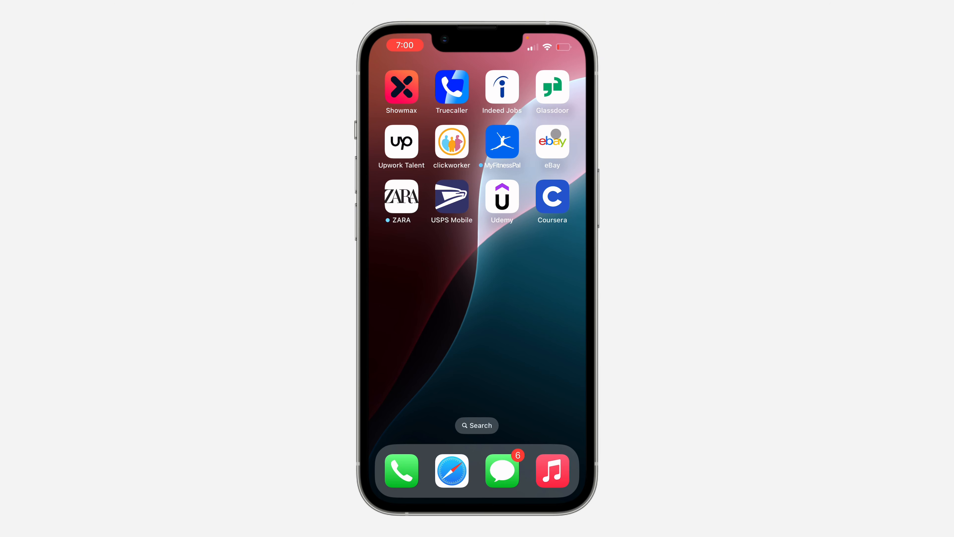
# - Launch eBay and go to the My eBay account overview
pyautogui.click(552, 141)
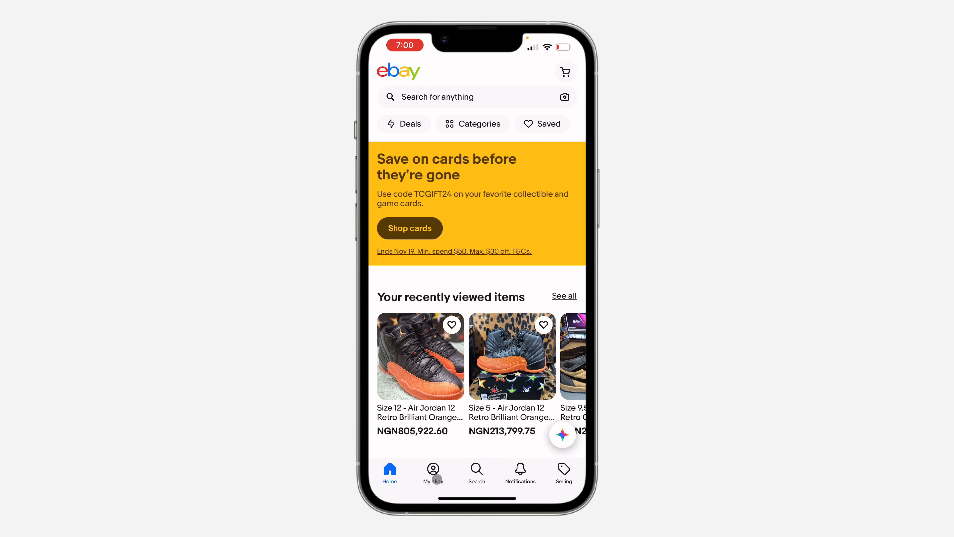
pyautogui.click(434, 471)
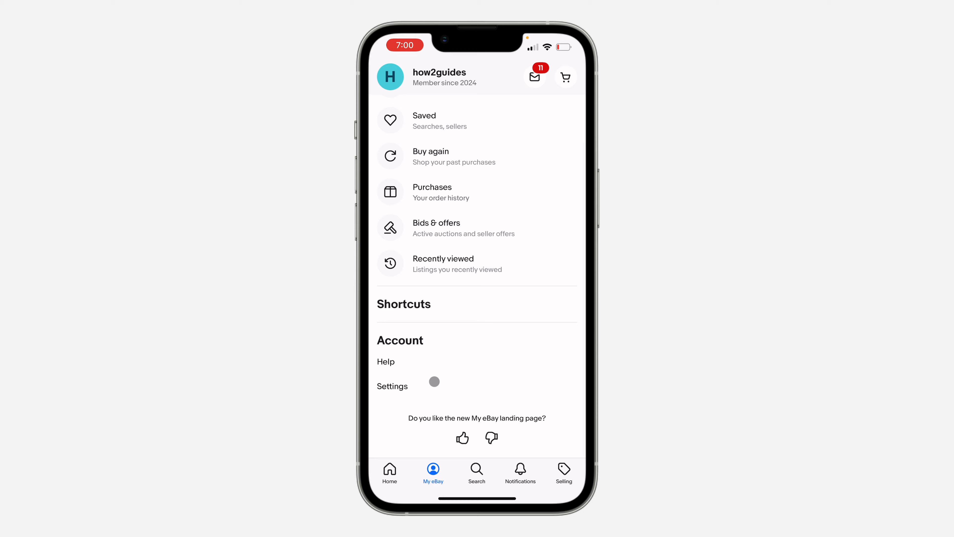
# - Go to the account Settings screen from My eBay
pyautogui.click(392, 386)
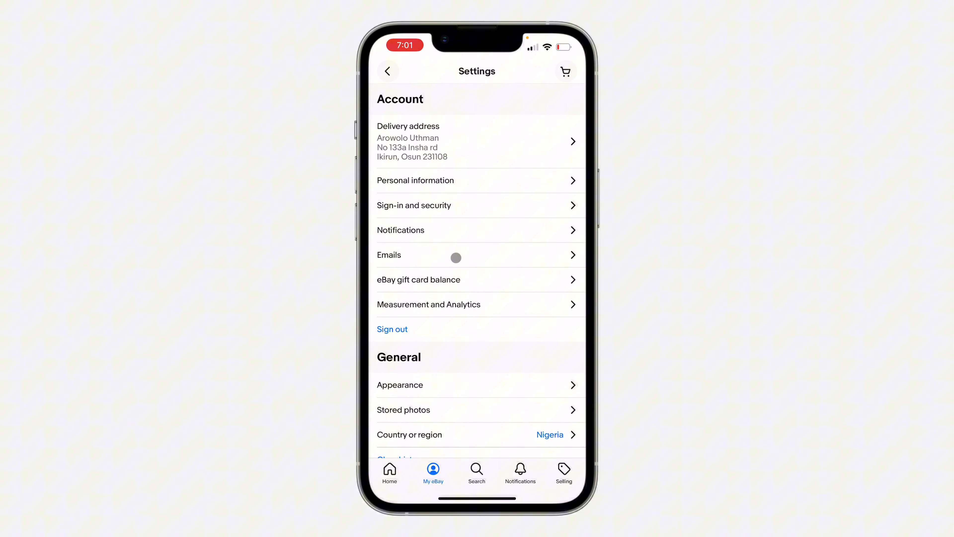
pyautogui.moveTo(480, 138)
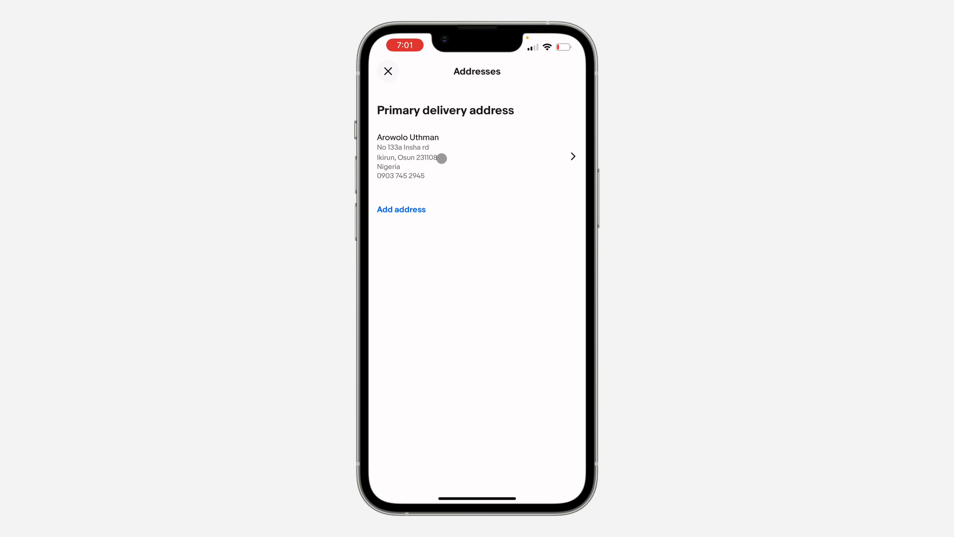
pyautogui.click(462, 155)
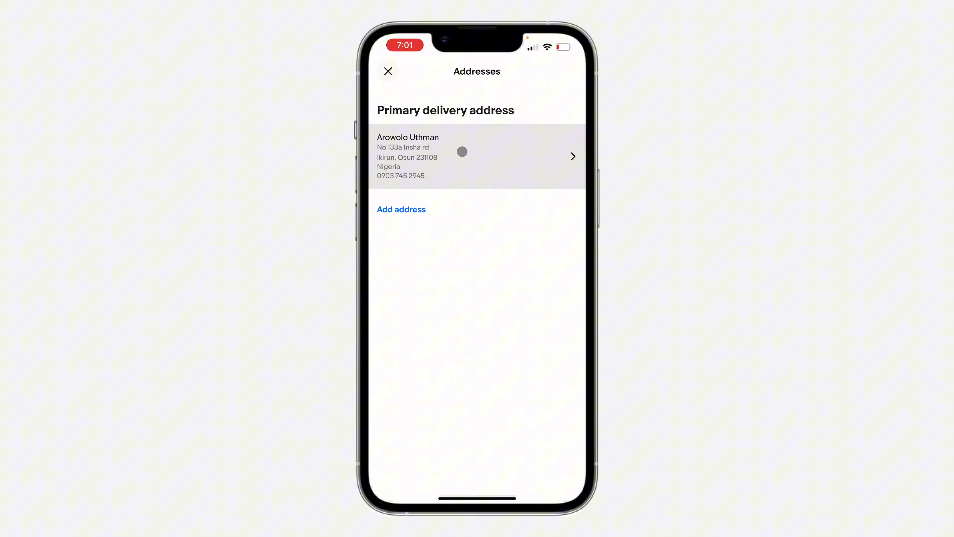
pyautogui.click(462, 152)
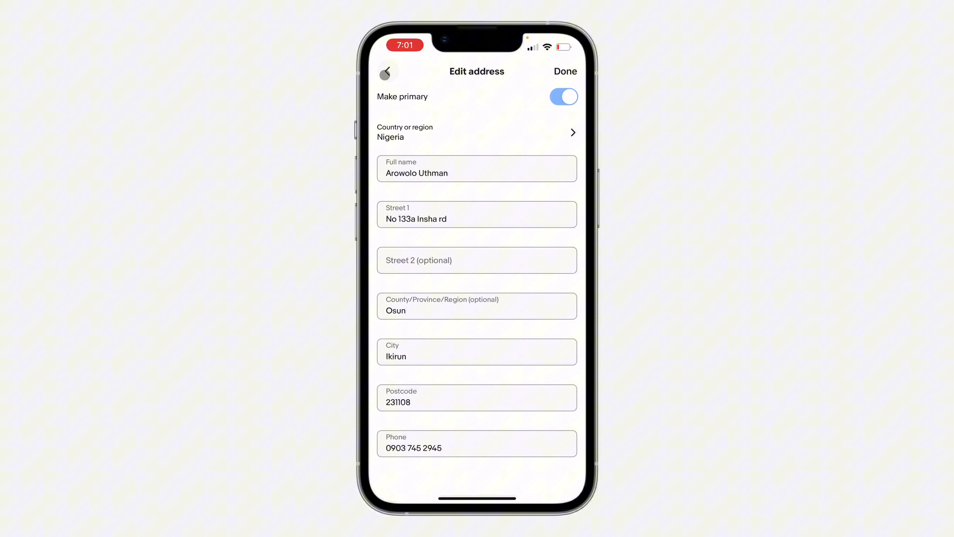
pyautogui.click(565, 72)
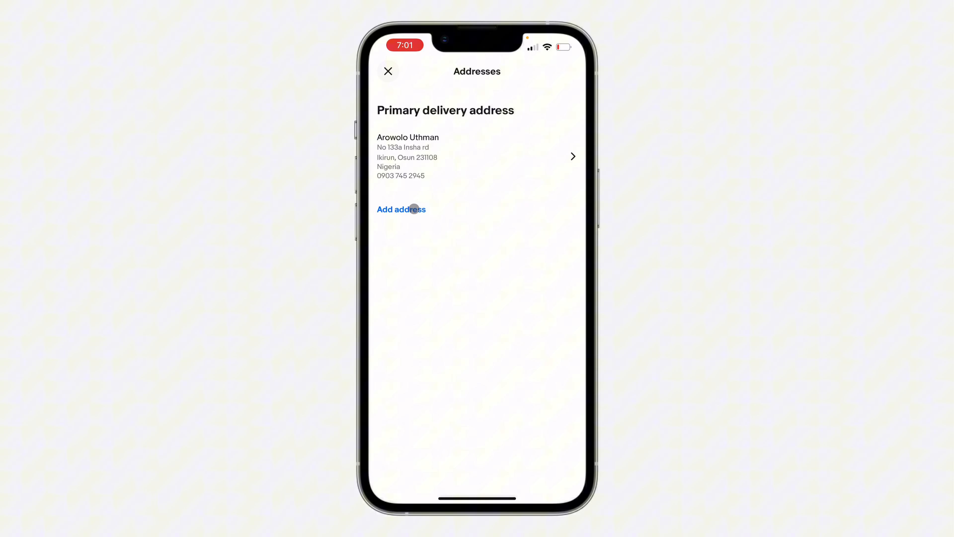
pyautogui.moveTo(560, 224)
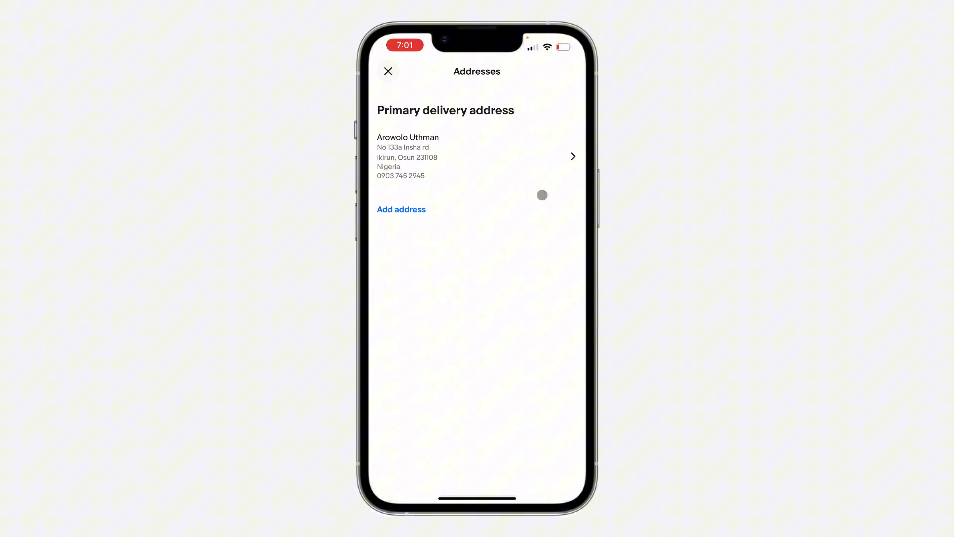
# - Select the primary delivery address row to bring up its Edit address form
pyautogui.click(453, 156)
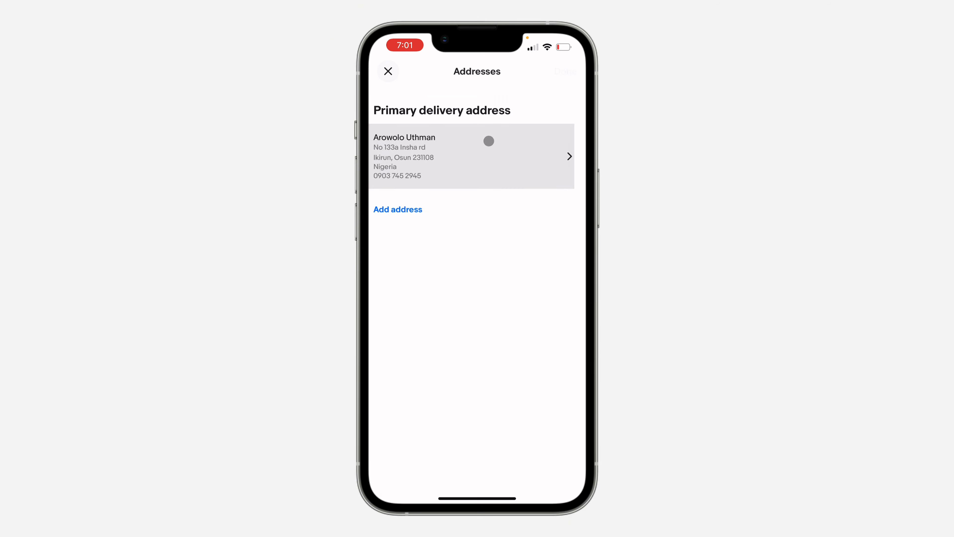
pyautogui.click(456, 158)
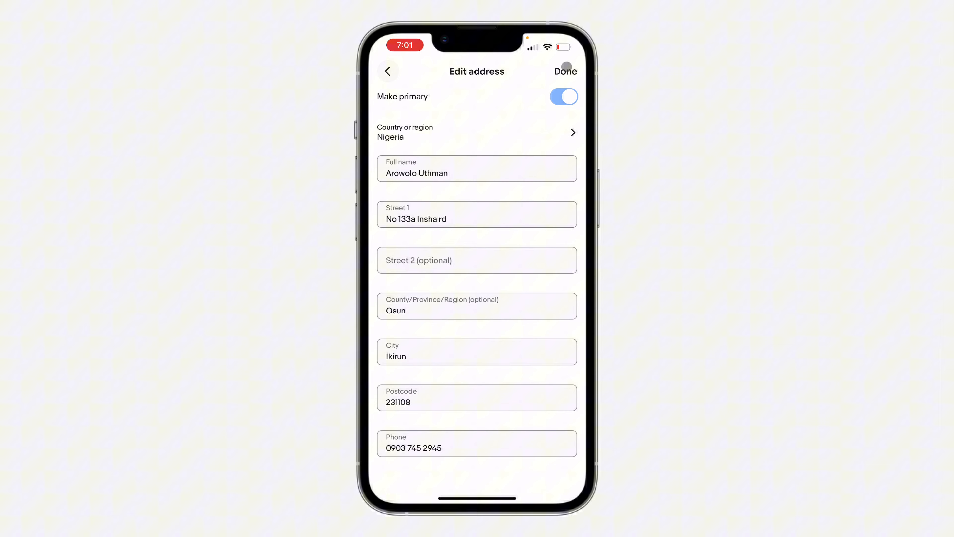